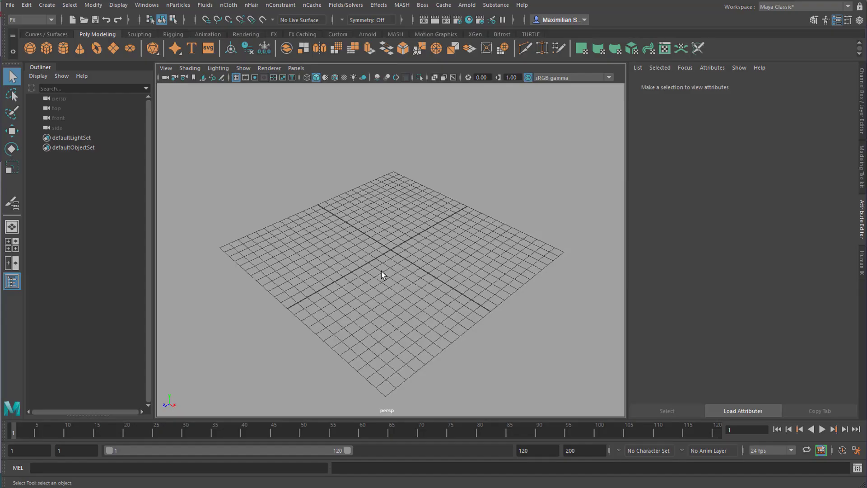
mouse_move(359, 208)
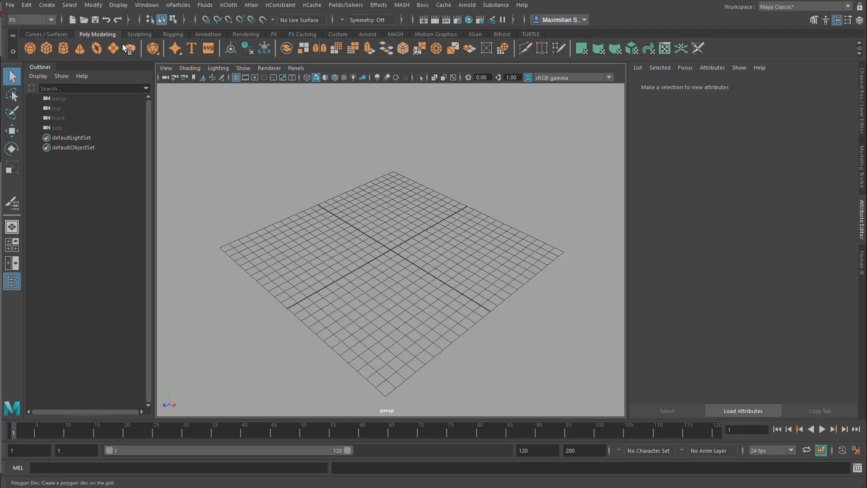
Step: Create a polygon disc pDisc1 on the grid from the Poly Modeling shelf
left_click(129, 48)
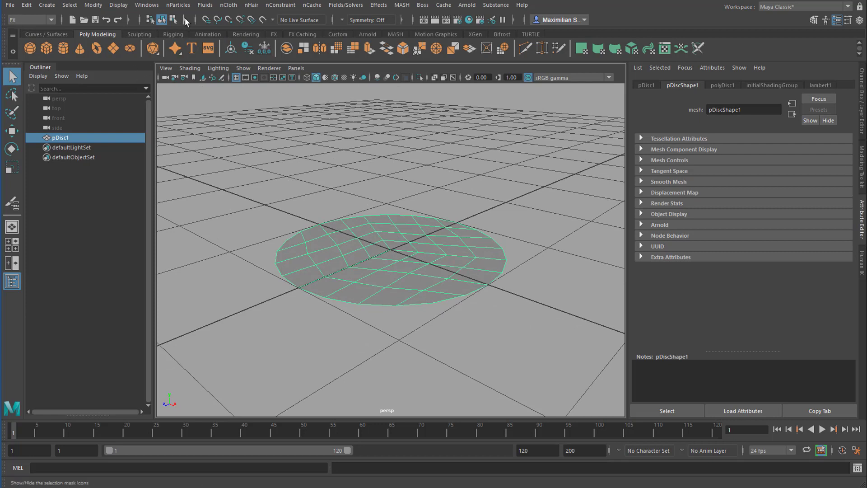
Step: Make the disc an nParticle soft body copy with goal weight about 0.51, creating copyOfpDisc1 and nucleus1
left_click(178, 5)
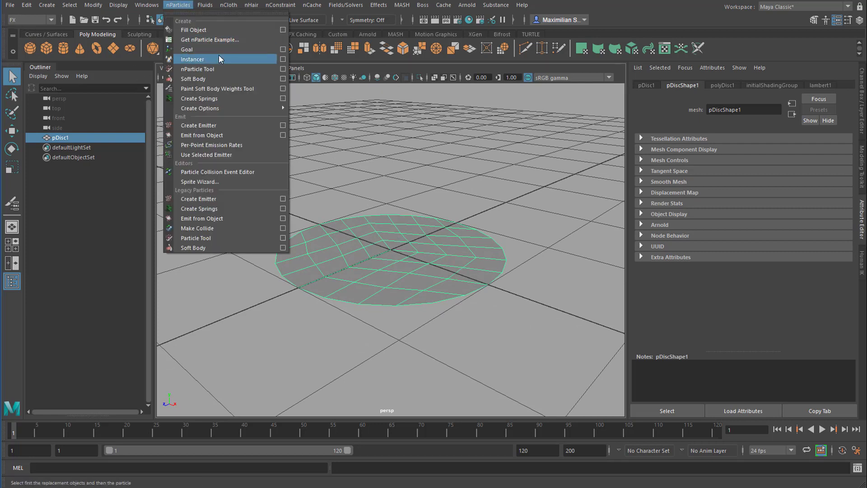
mouse_move(263, 69)
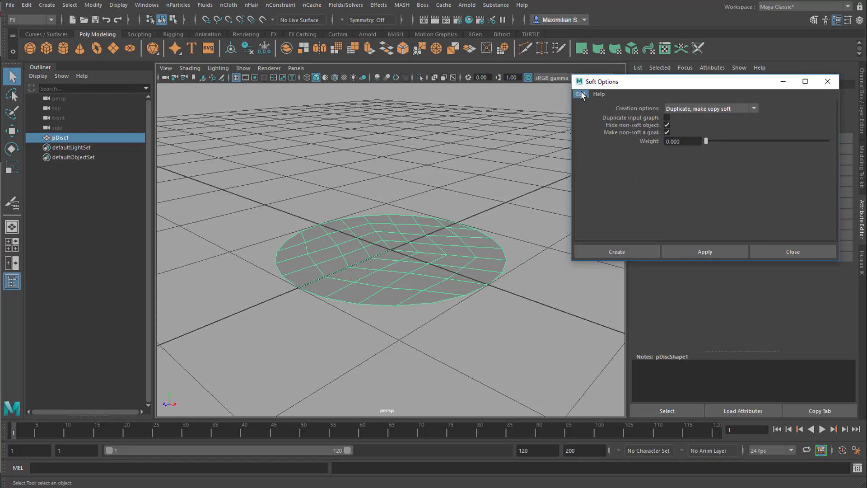
left_click_drag(705, 141, 752, 141)
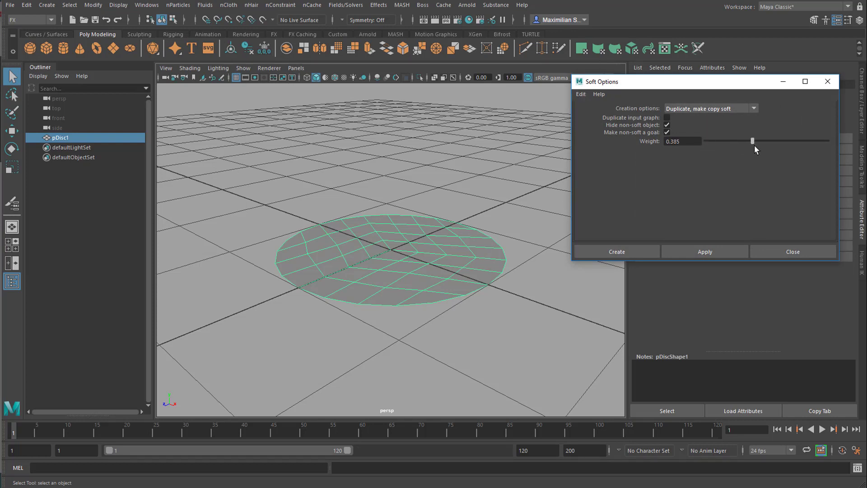
left_click_drag(752, 141, 765, 141)
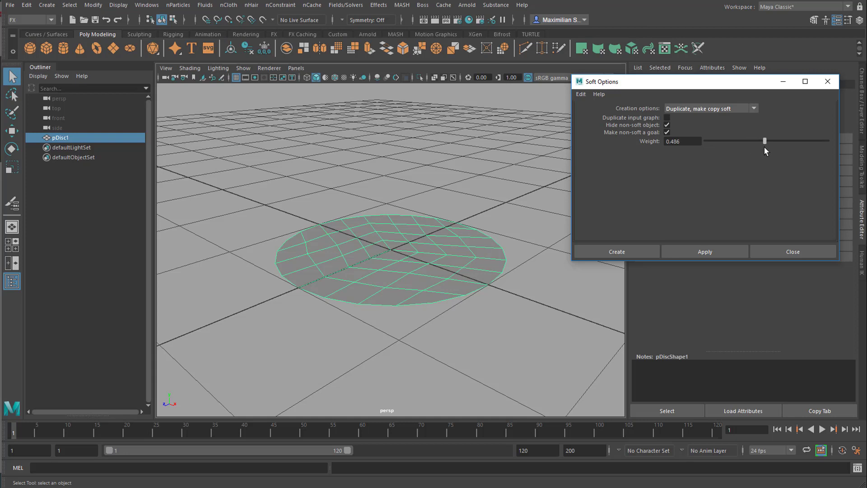
left_click_drag(765, 141, 768, 141)
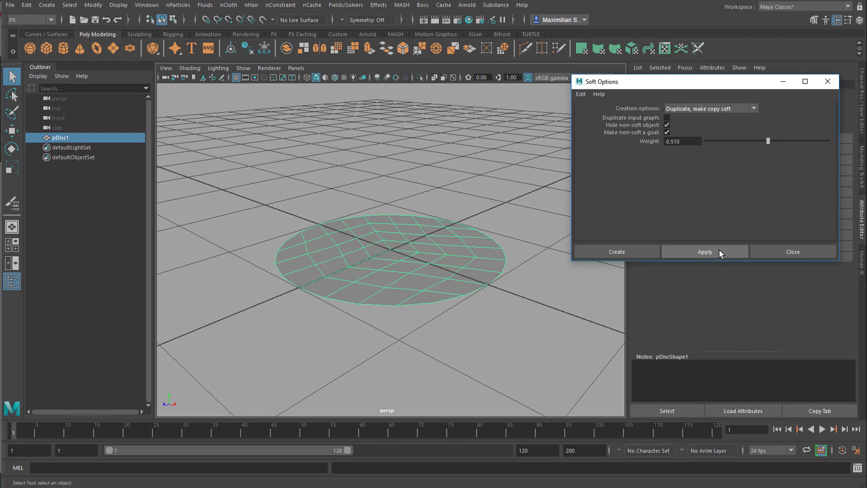
left_click(705, 252)
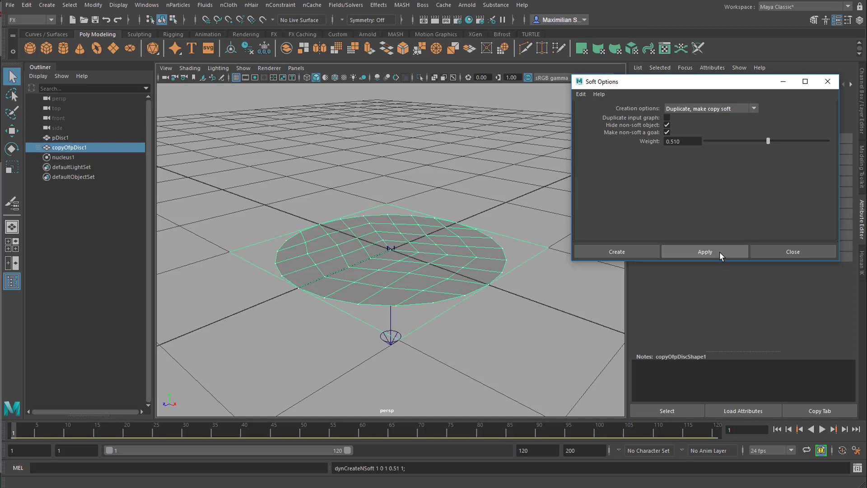
Step: Play the simulation, then select copyOfpDisc1Particle and nucleus1 to inspect gravity 9.8, and replay from the start
left_click(792, 252)
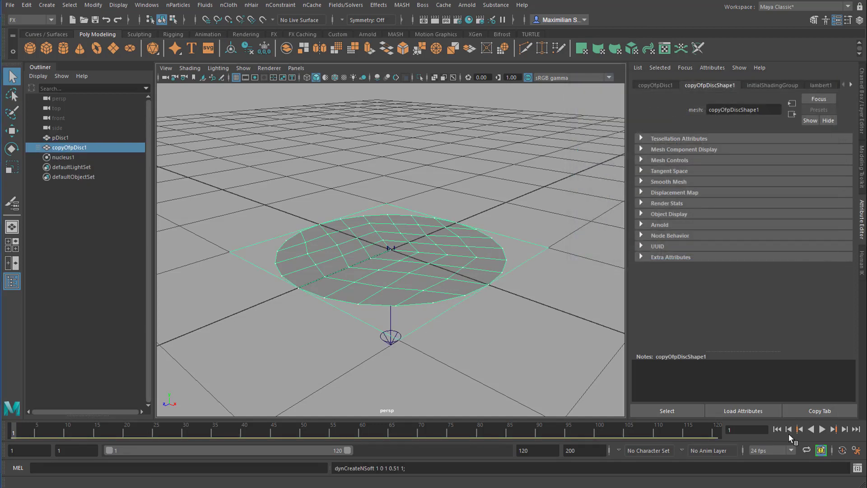
left_click(822, 428)
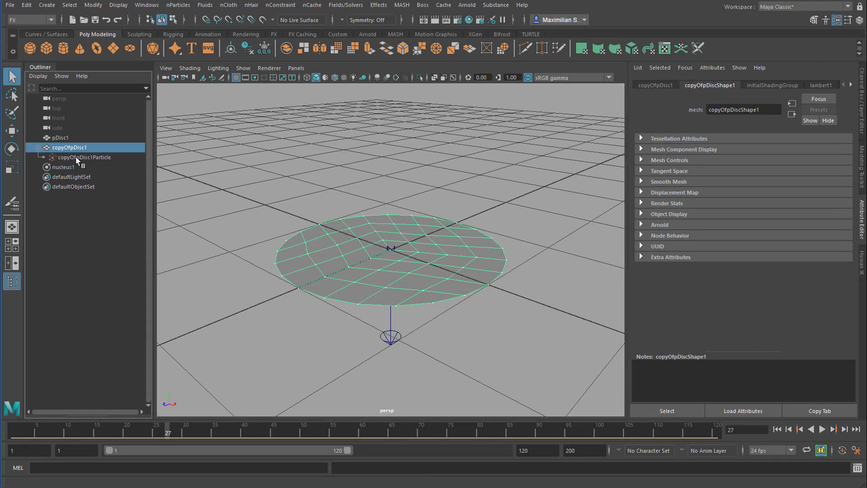
left_click(84, 157)
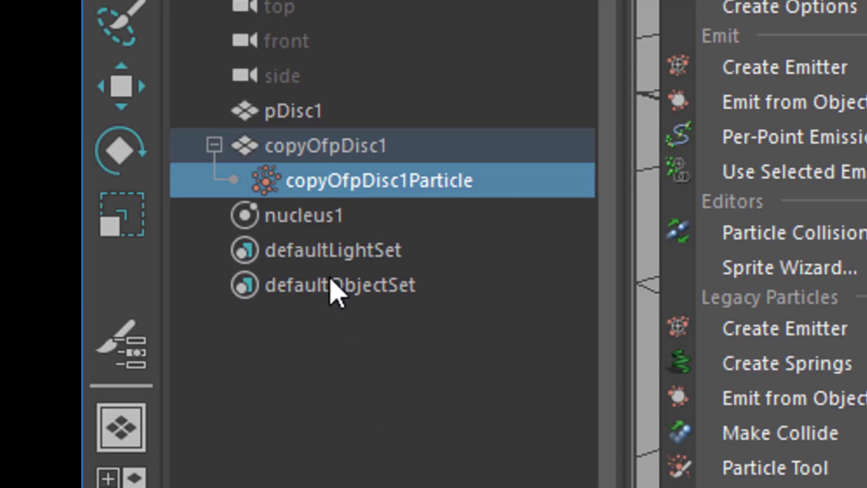
left_click(310, 215)
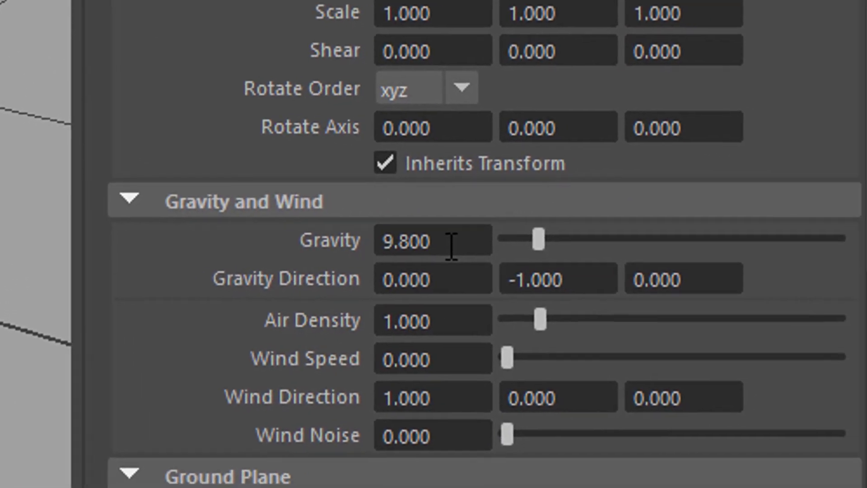
mouse_move(323, 328)
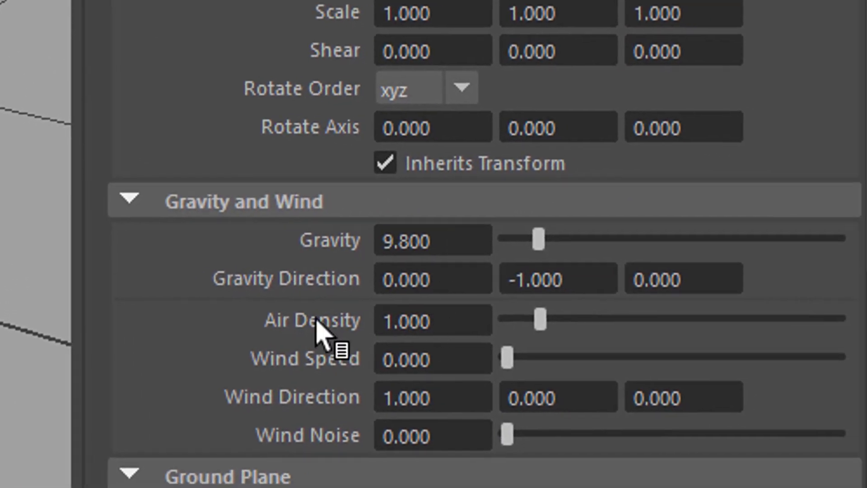
mouse_move(235, 326)
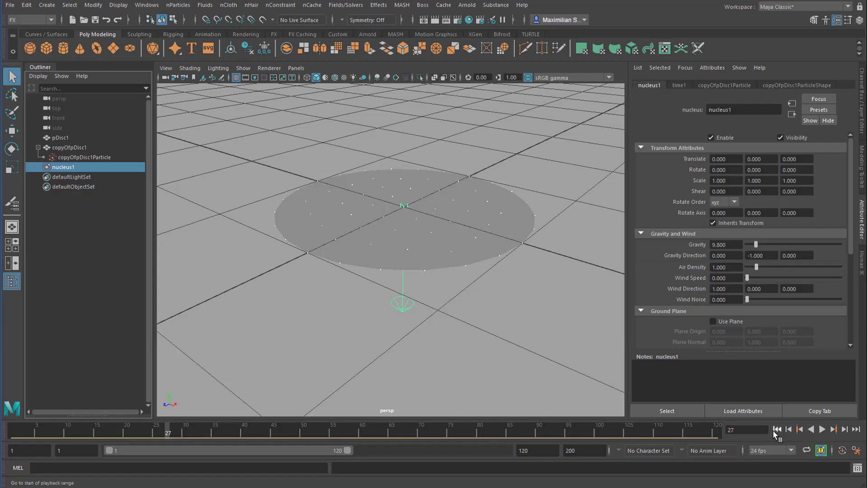
left_click(823, 429)
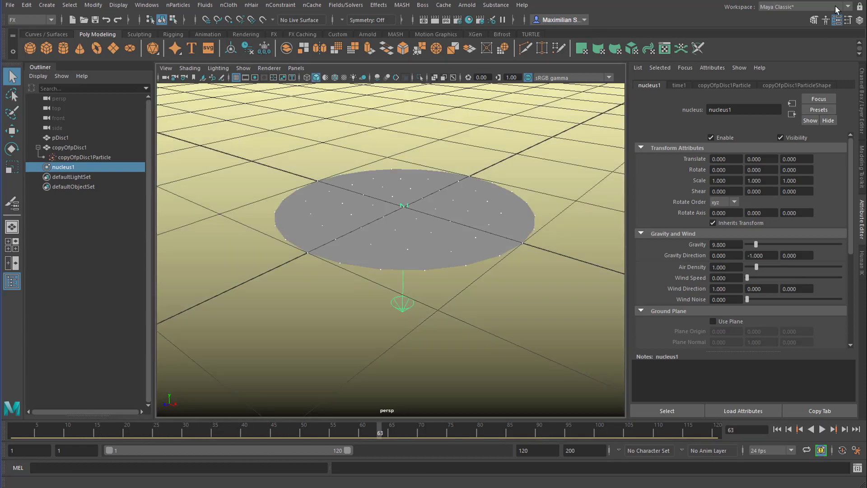
mouse_move(780, 50)
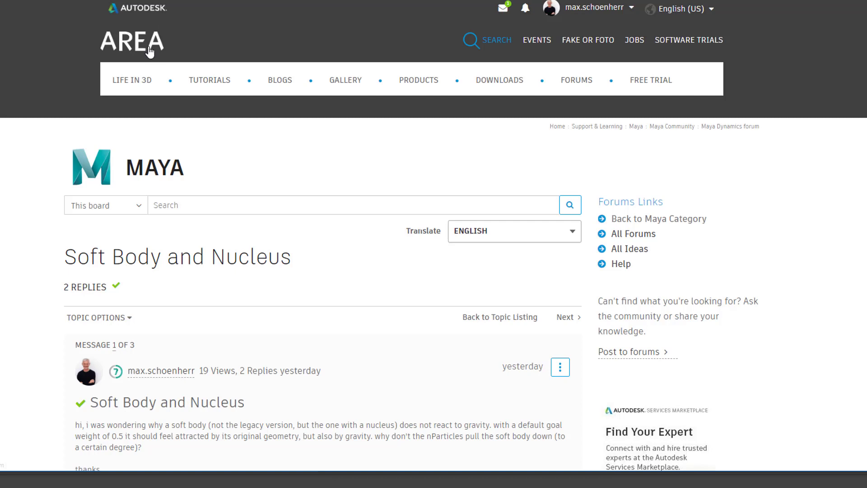
Step: Bring up the 'Soft Body and Nucleus' forum thread and read the original gravity question
left_click(576, 79)
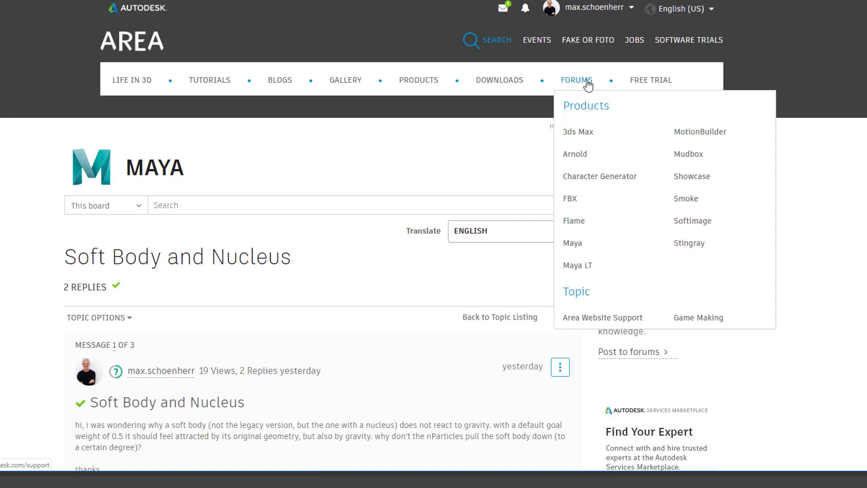
mouse_move(575, 155)
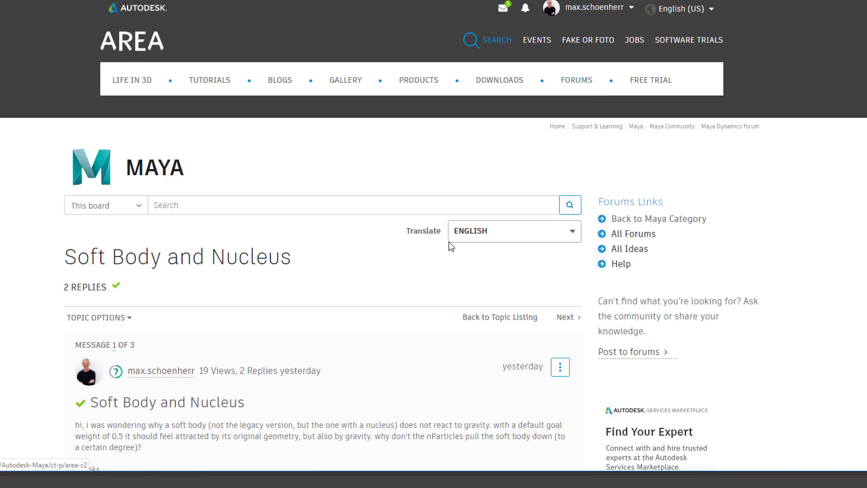
mouse_move(252, 310)
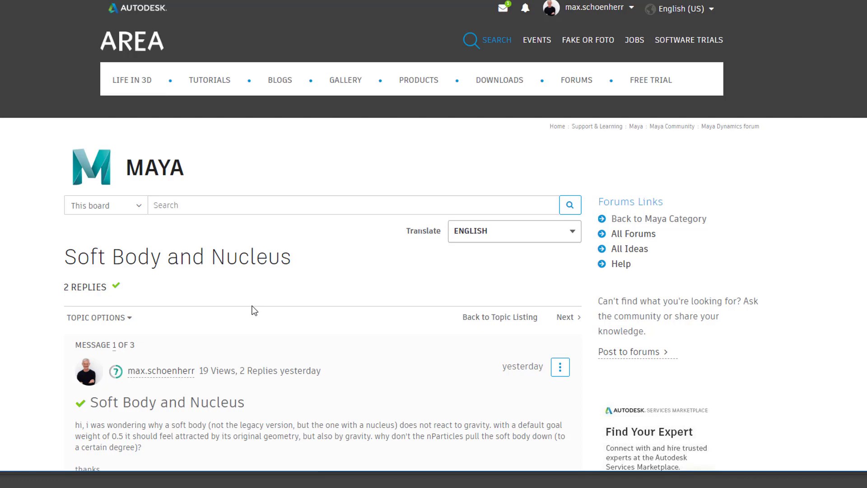
mouse_move(694, 325)
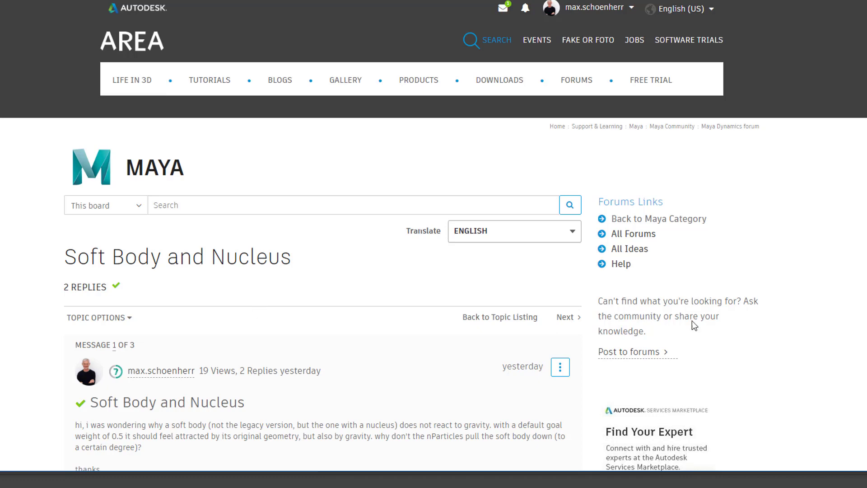
scroll("down", 3)
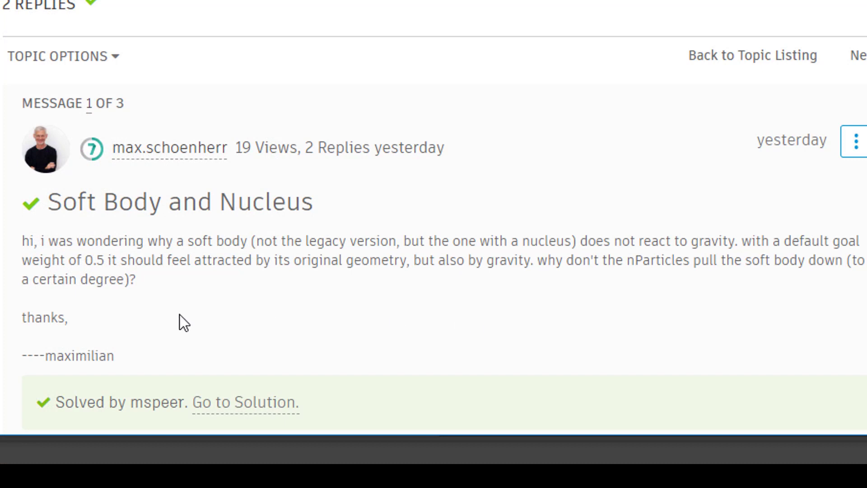
mouse_move(194, 283)
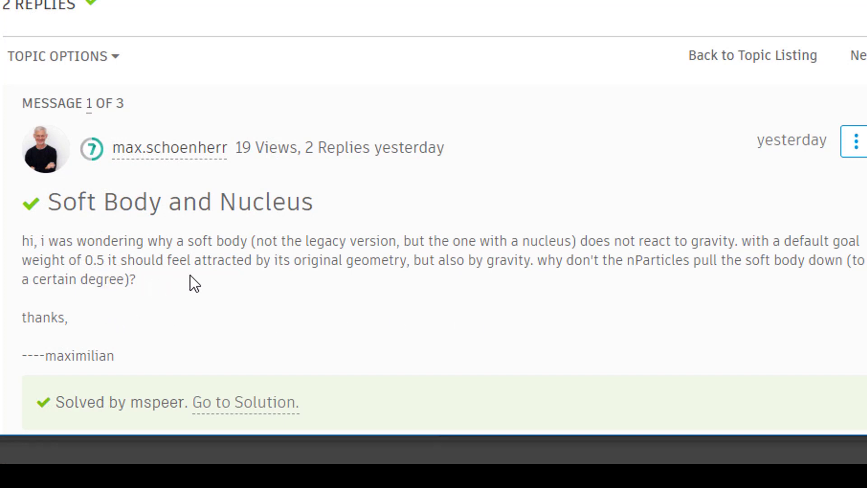
mouse_move(356, 266)
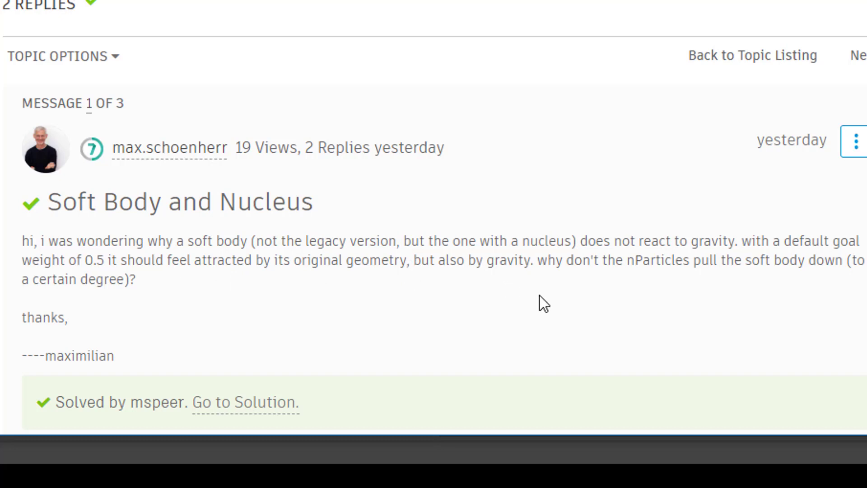
mouse_move(764, 322)
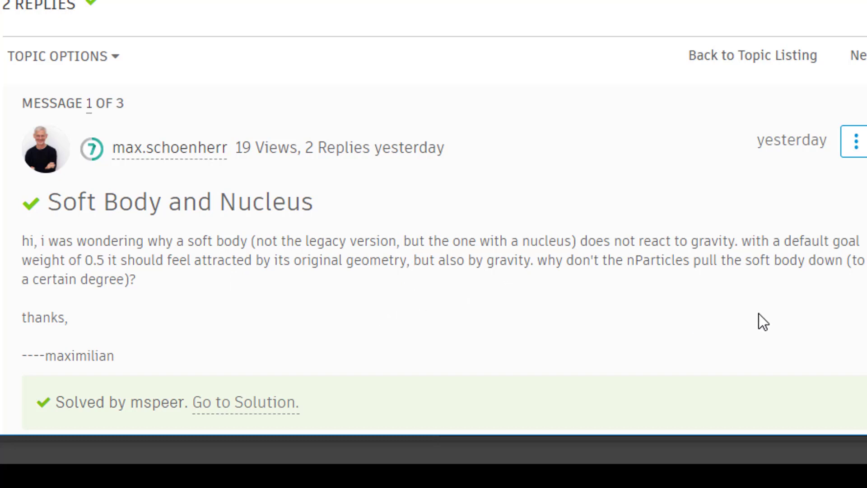
mouse_move(820, 309)
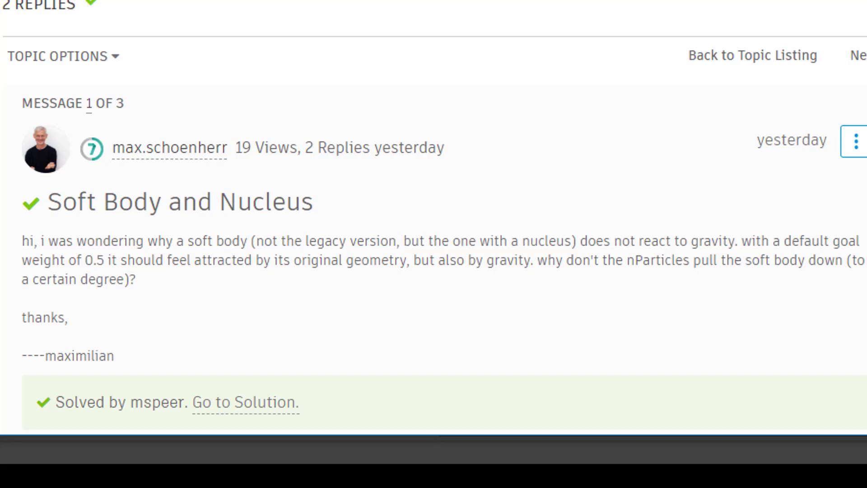
scroll("down", 3)
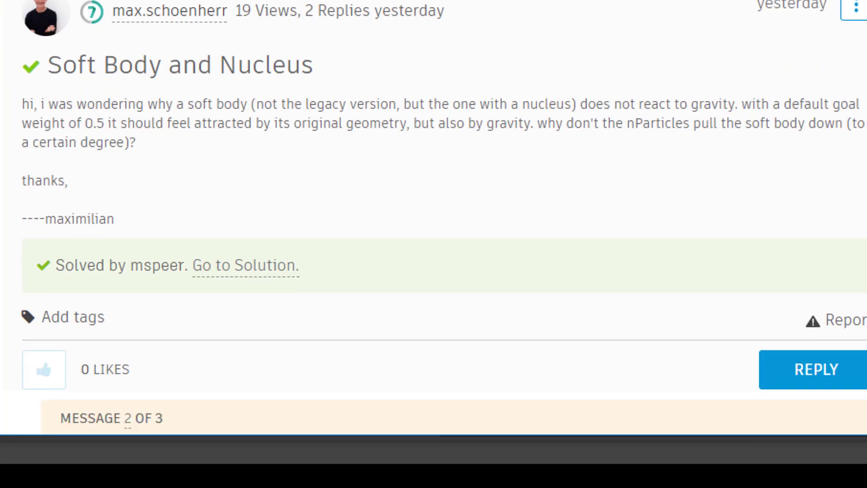
scroll("down", 3)
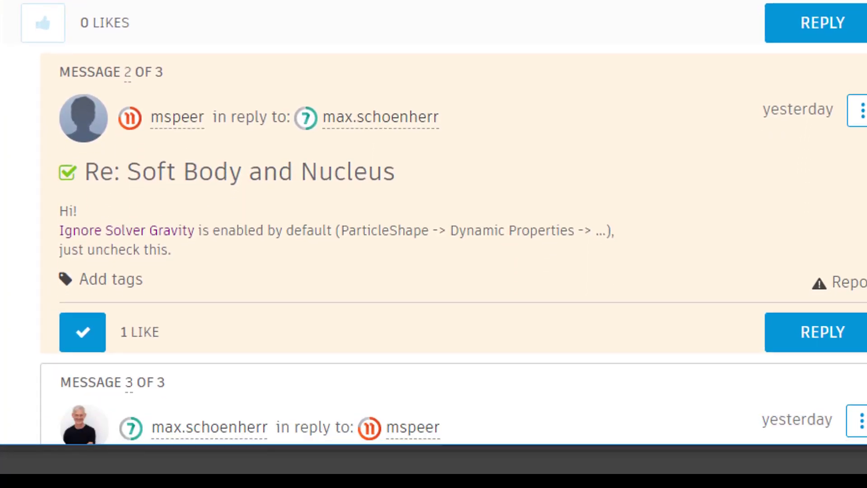
scroll("down", 3)
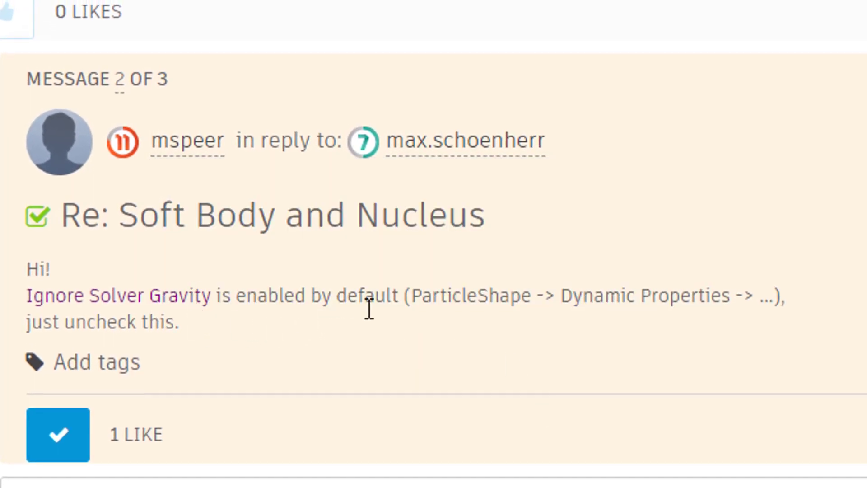
mouse_move(545, 329)
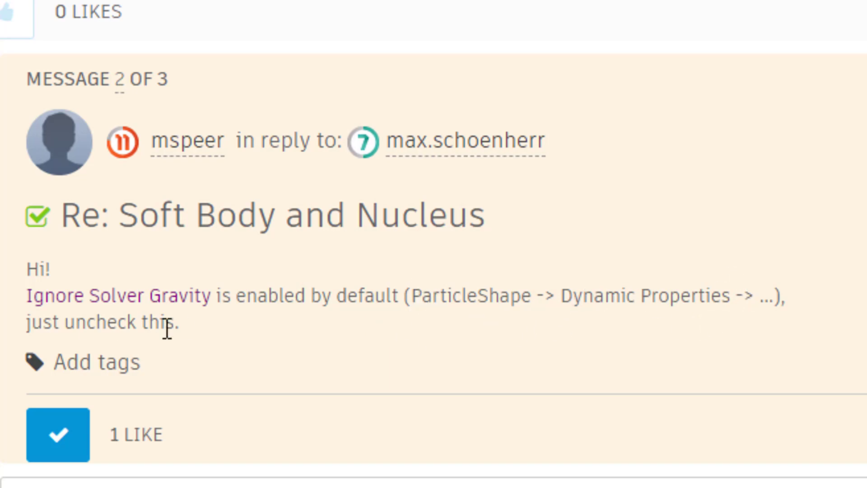
mouse_move(198, 346)
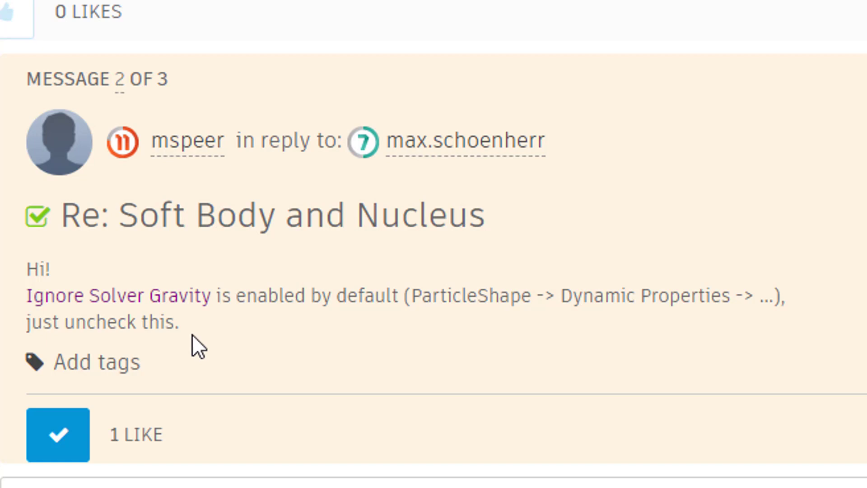
mouse_move(225, 332)
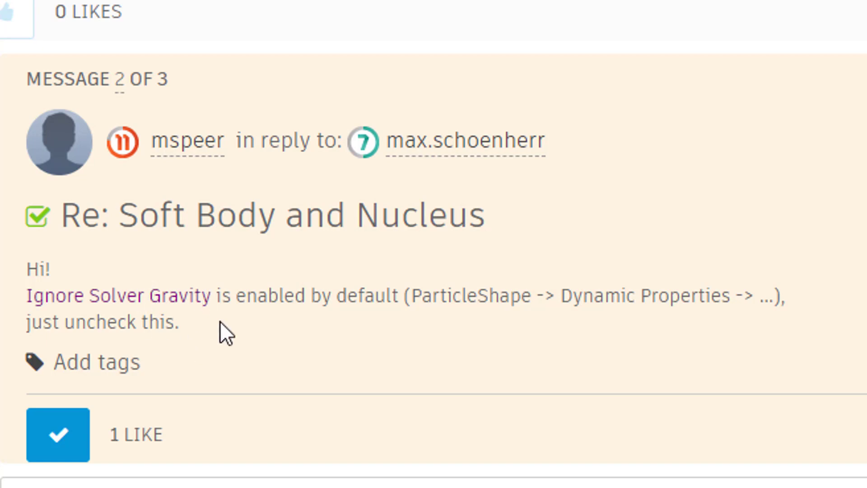
mouse_move(377, 306)
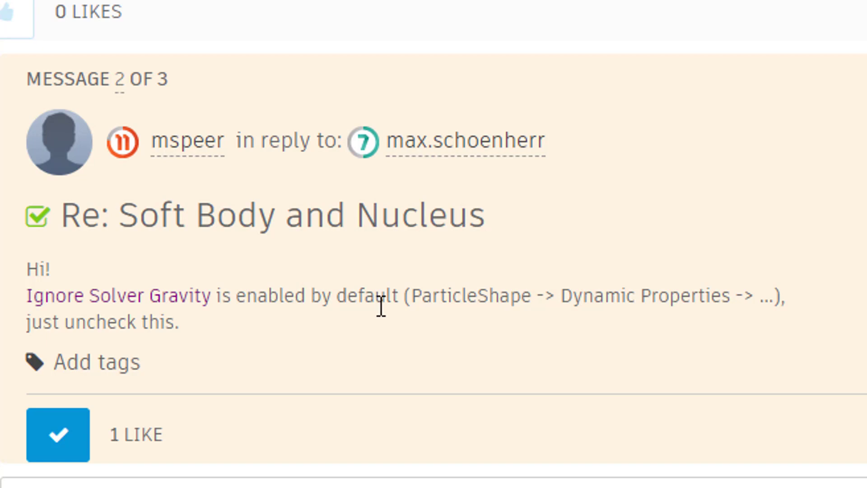
mouse_move(381, 304)
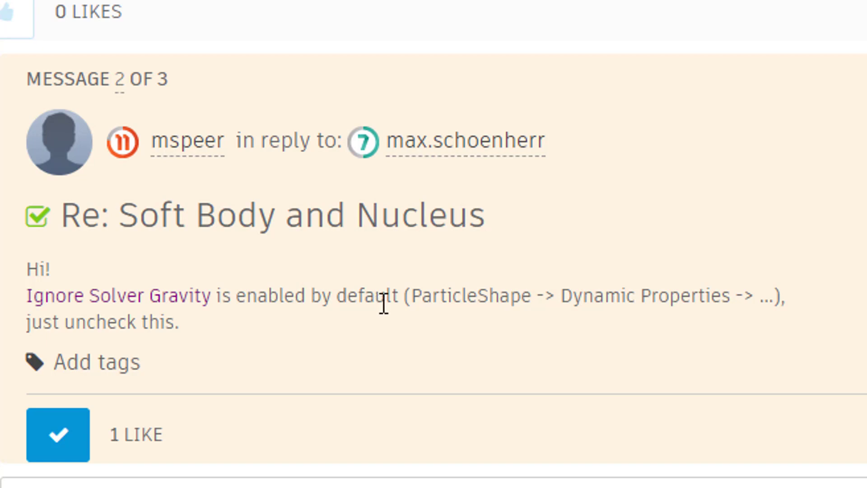
mouse_move(486, 304)
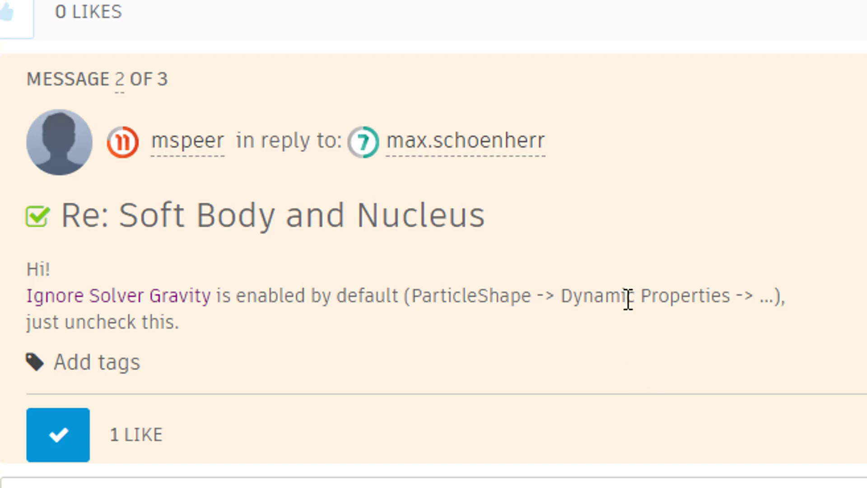
mouse_move(243, 336)
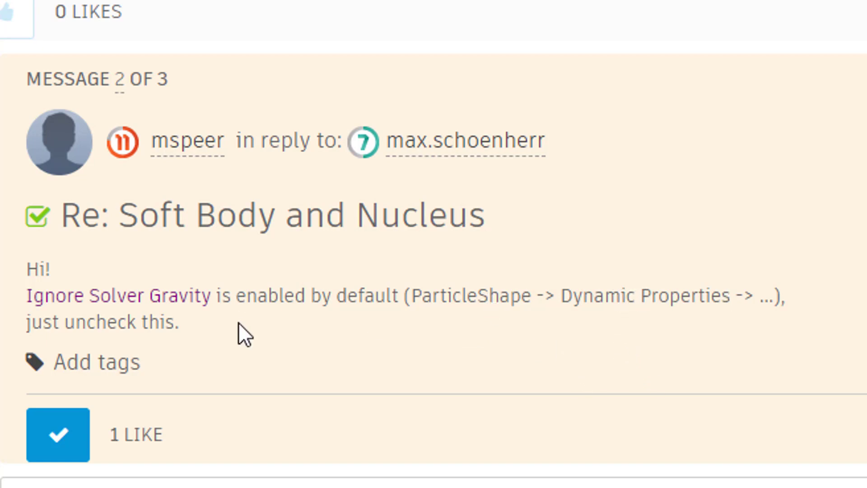
mouse_move(252, 346)
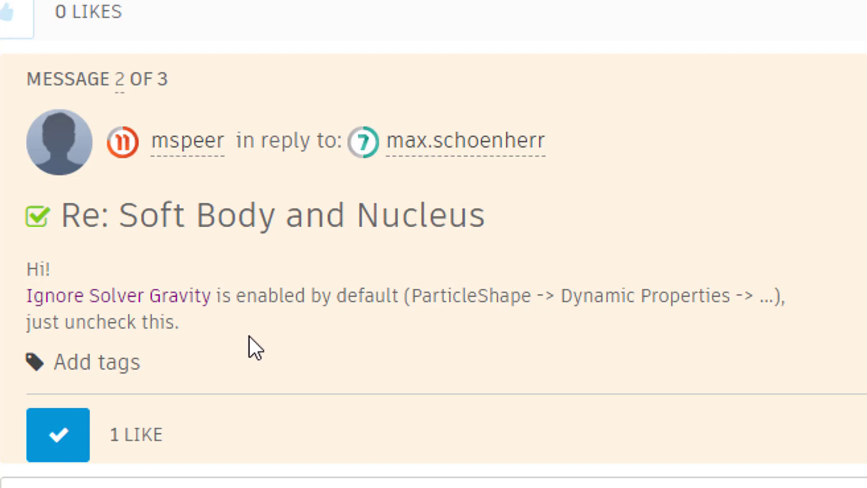
scroll("down", 3)
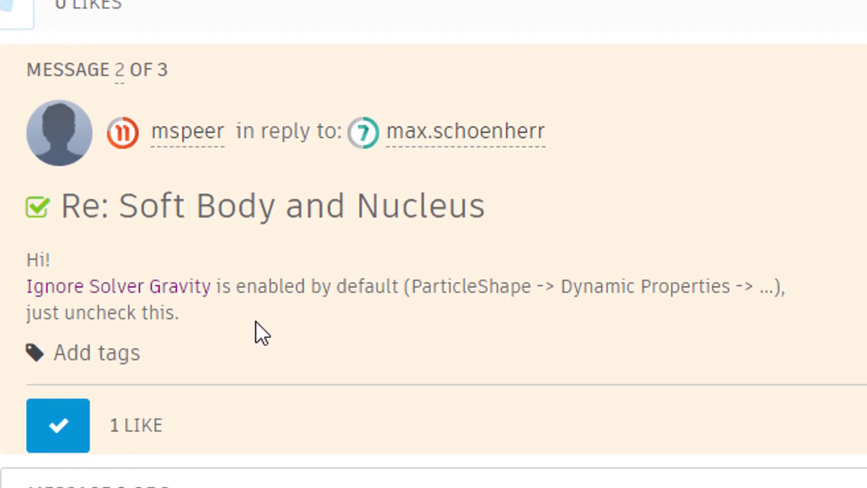
scroll("down", 3)
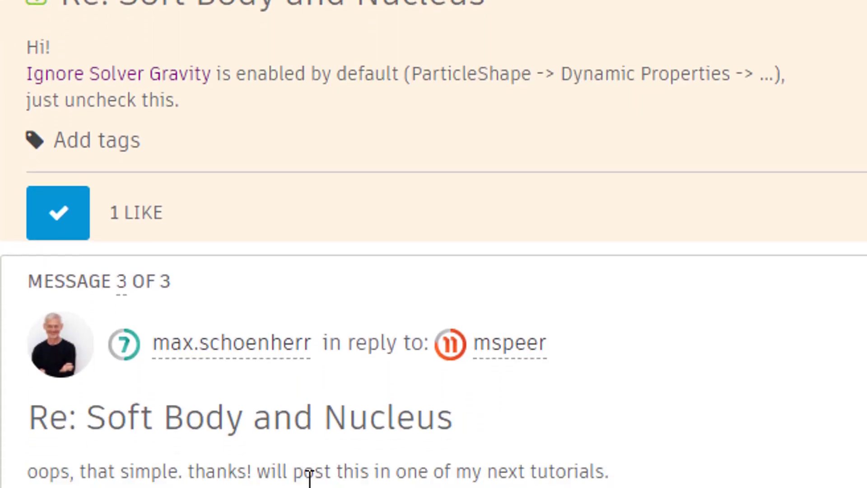
scroll("down", 3)
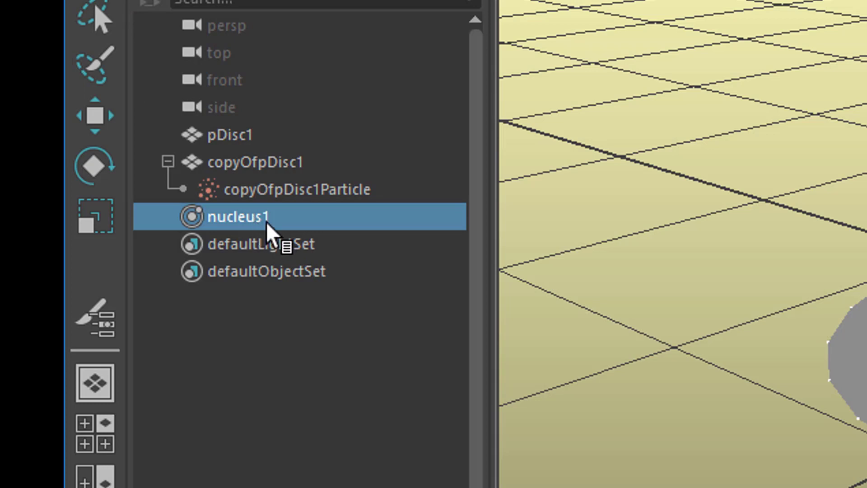
mouse_move(297, 216)
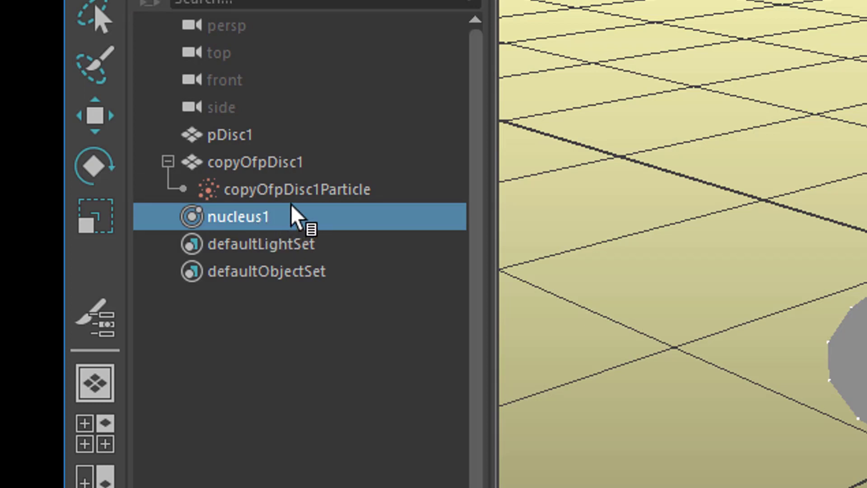
mouse_move(289, 205)
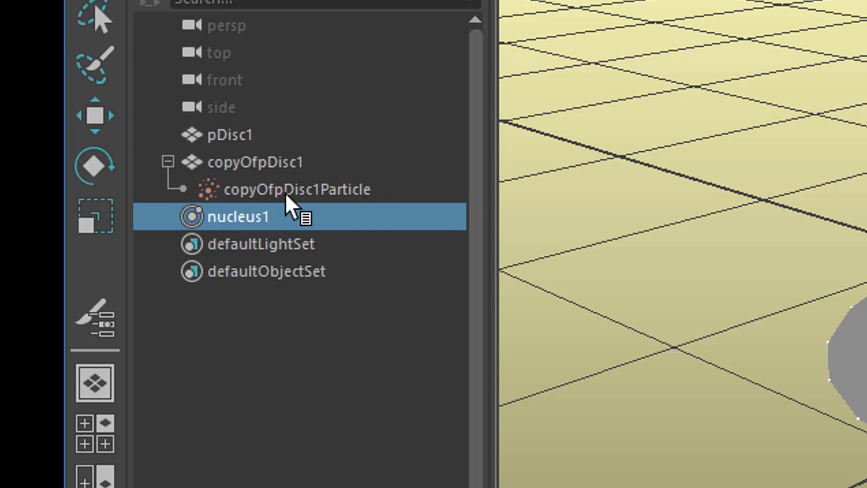
Step: On copyOfpDisc1Particle's Dynamic Properties, uncheck Ignore Solver Gravity so the disc responds to gravity
left_click(297, 189)
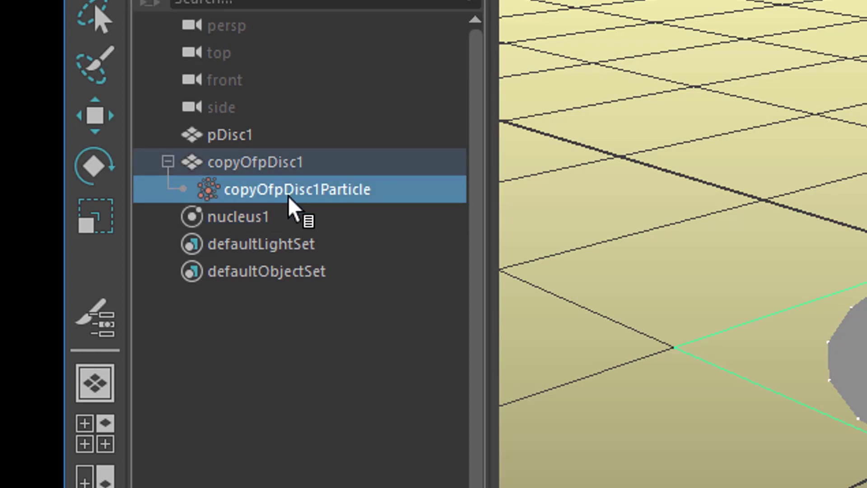
mouse_move(326, 199)
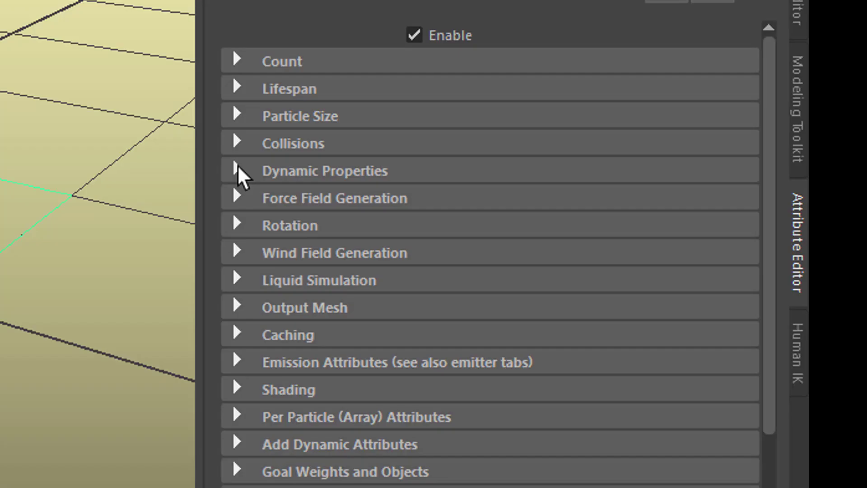
left_click(237, 170)
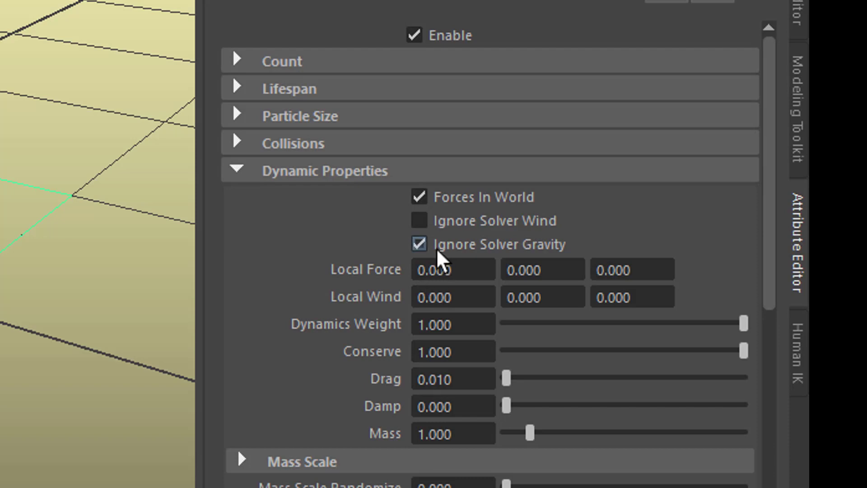
left_click(418, 244)
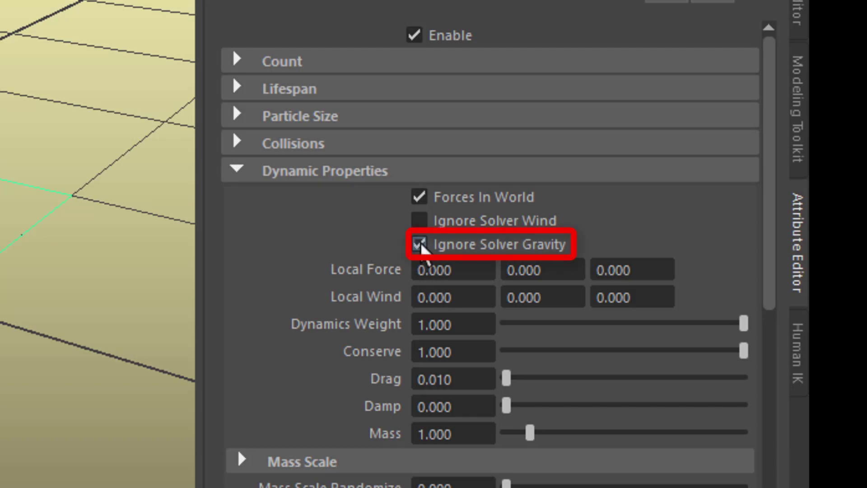
left_click(418, 244)
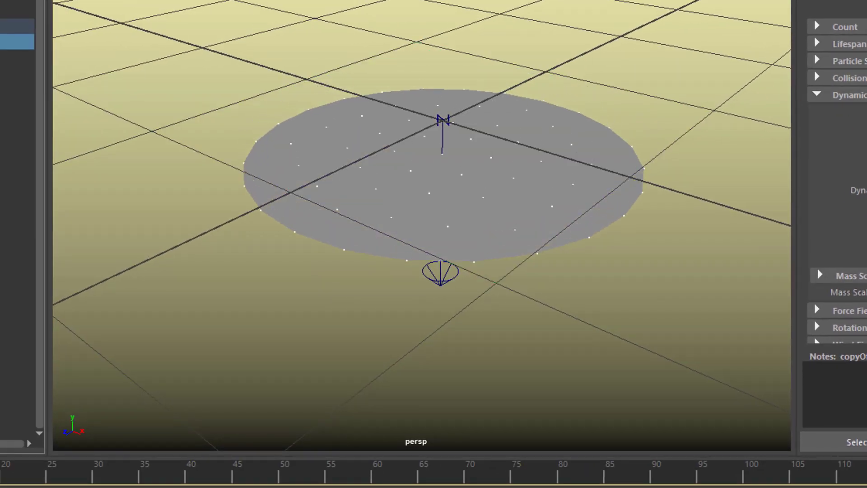
Step: Play the simulation and look down on the disc as it reacts to gravity
left_click(358, 472)
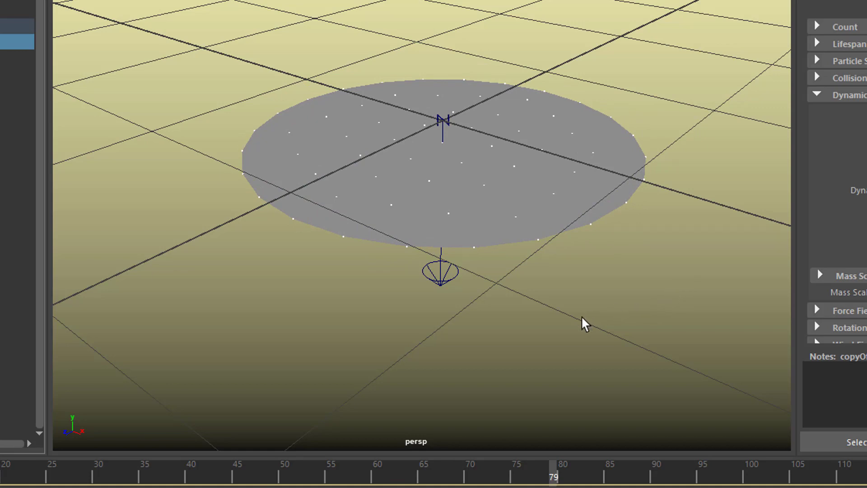
left_click_drag(584, 324, 587, 291)
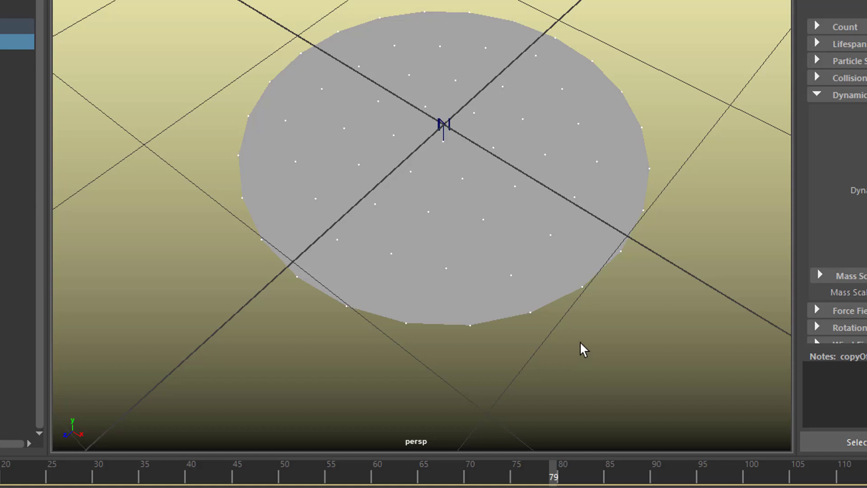
mouse_move(544, 227)
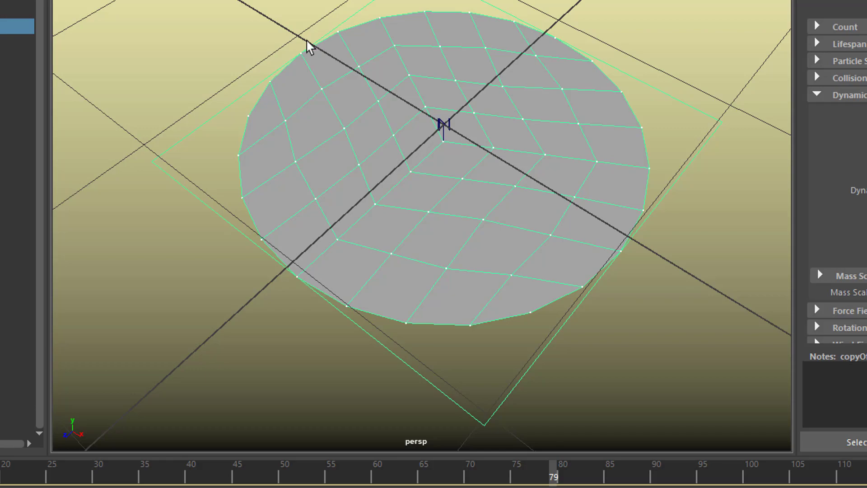
Step: Start the Paint Soft Body Weights Tool on the disc's goalPP attribute and paint a black patch at its centre
left_click(178, 6)
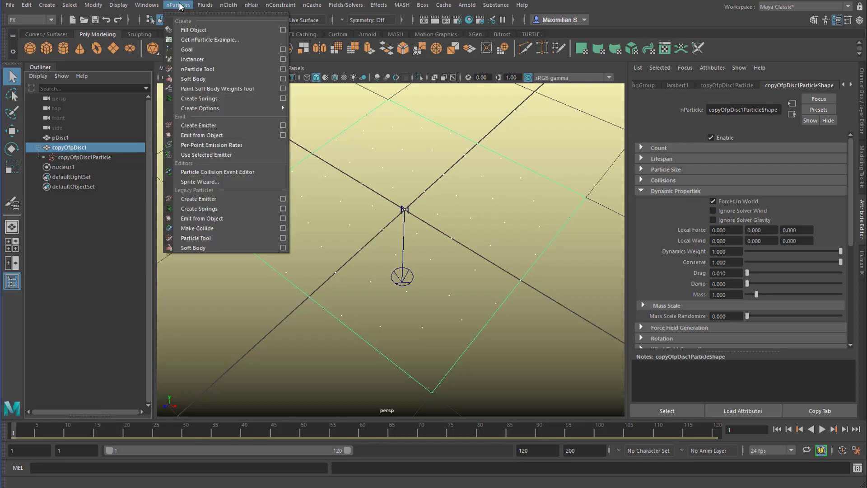
mouse_move(218, 88)
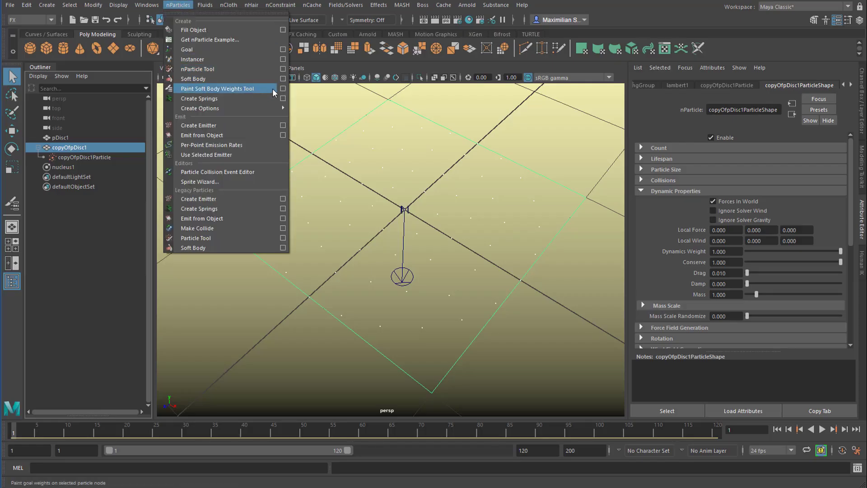
left_click(217, 89)
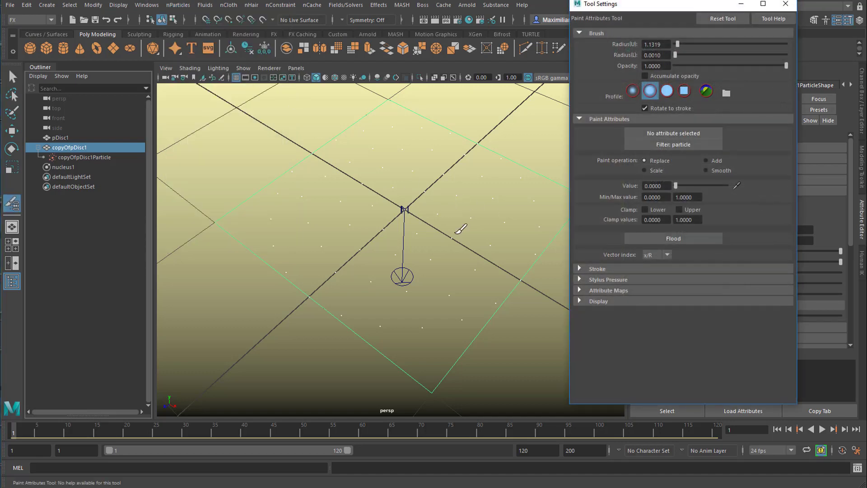
left_click(178, 5)
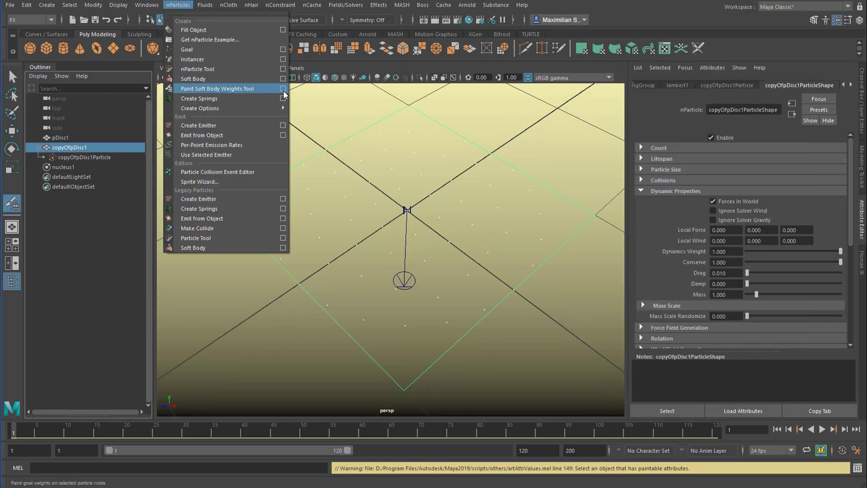
left_click(217, 88)
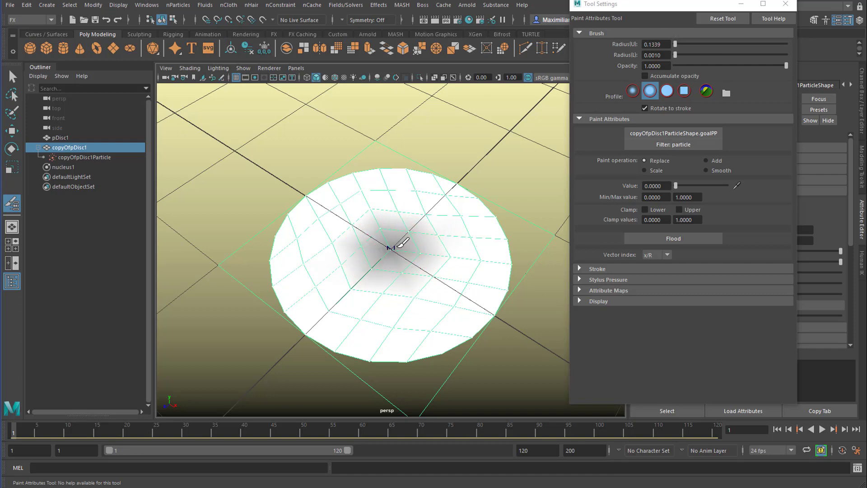
Step: Play the simulation so the black-weighted centre sags far downward, stopping around frame 60
left_click(822, 429)
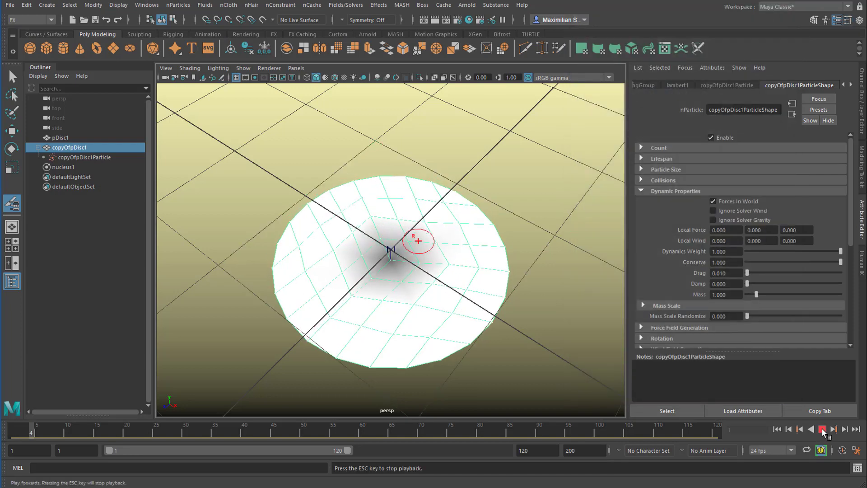
left_click(822, 429)
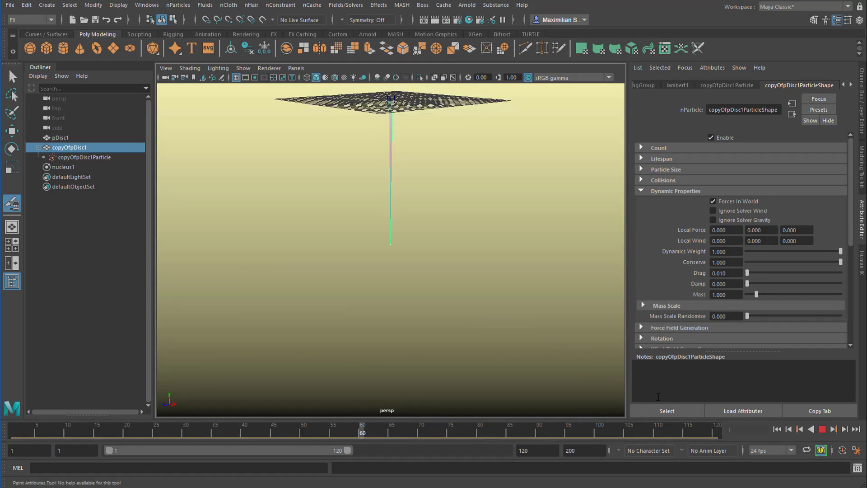
left_click(641, 432)
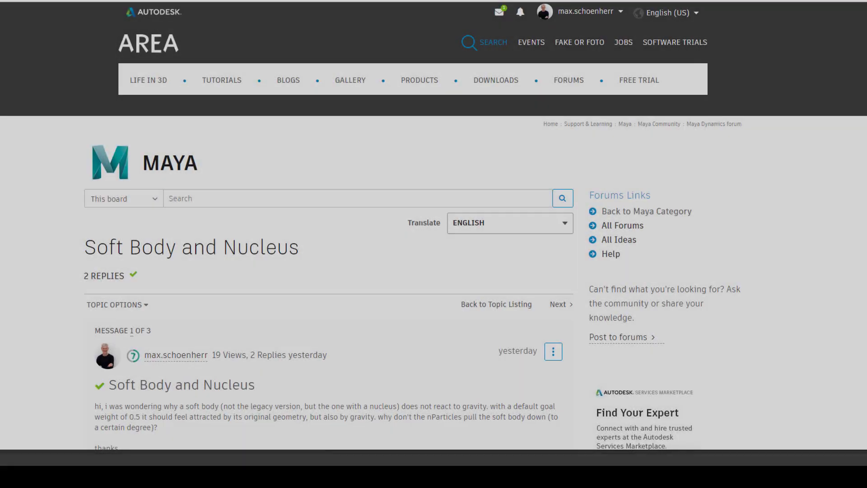
scroll("down", 3)
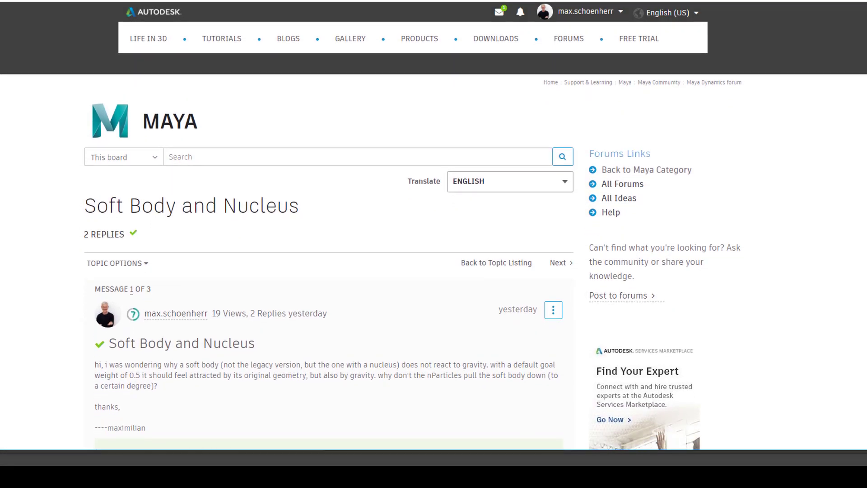
scroll("down", 3)
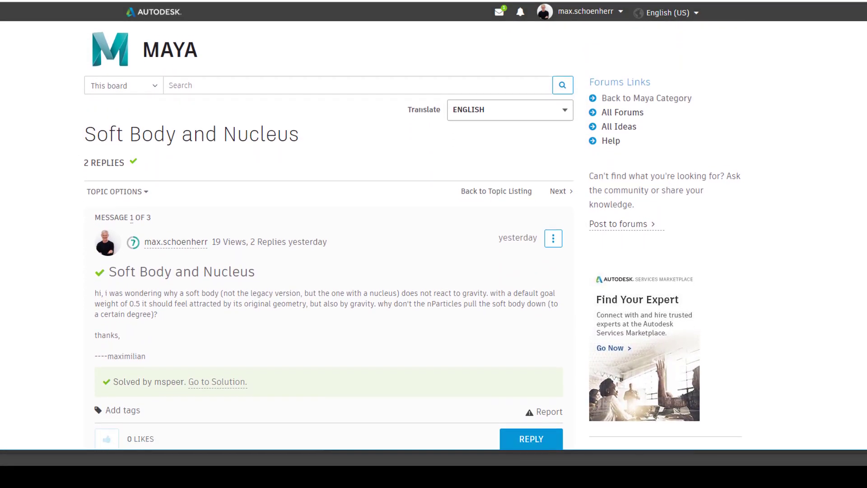
scroll("down", 3)
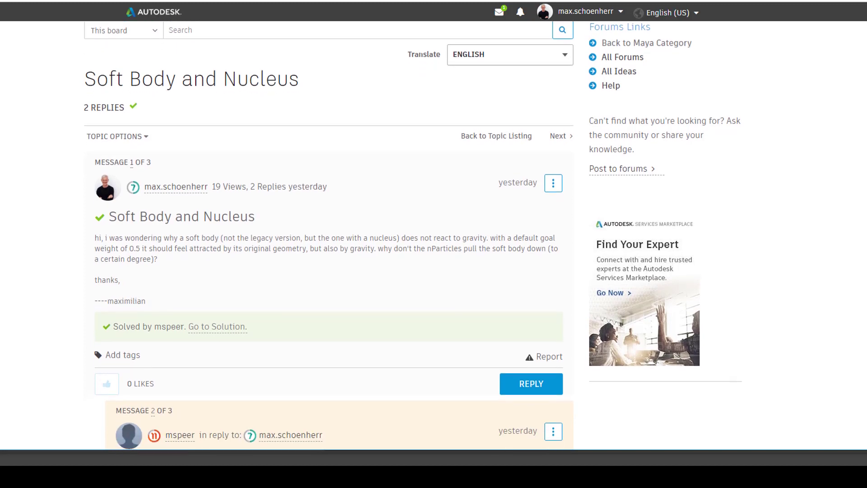
scroll("down", 3)
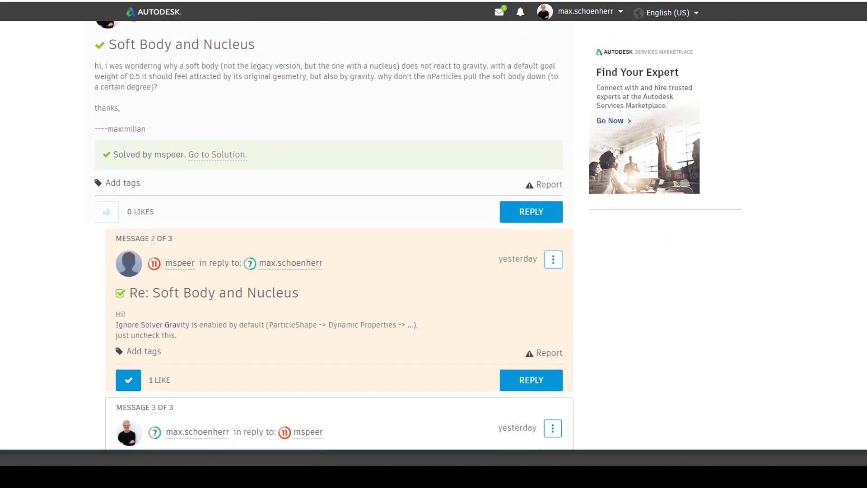
scroll("down", 3)
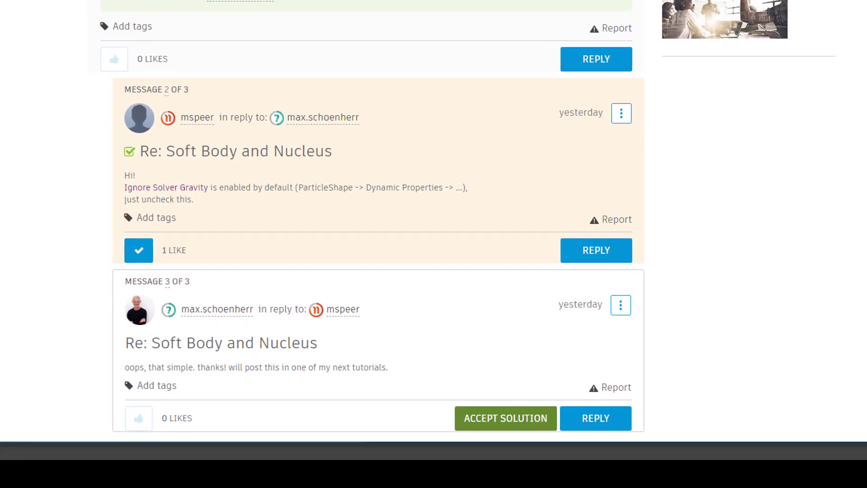
scroll("down", 3)
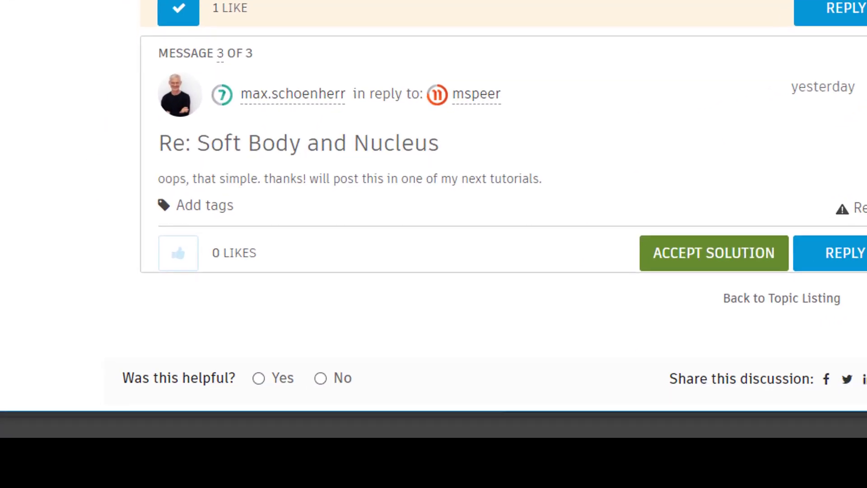
scroll("down", 3)
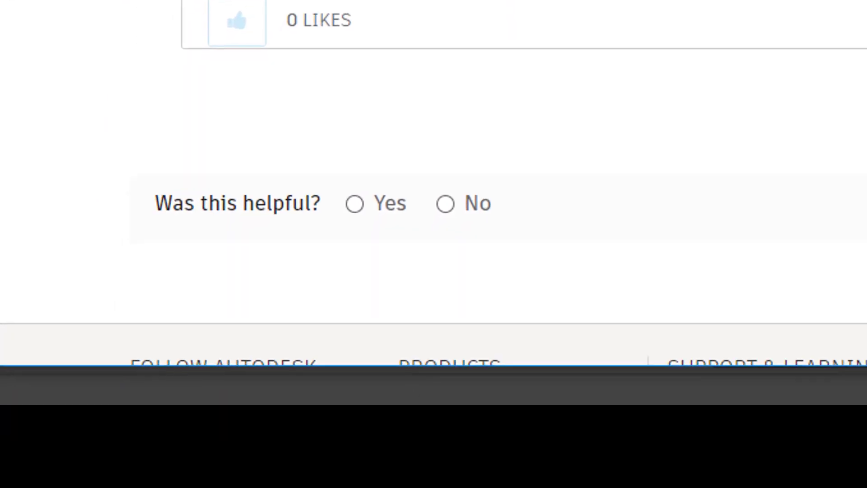
left_click(355, 203)
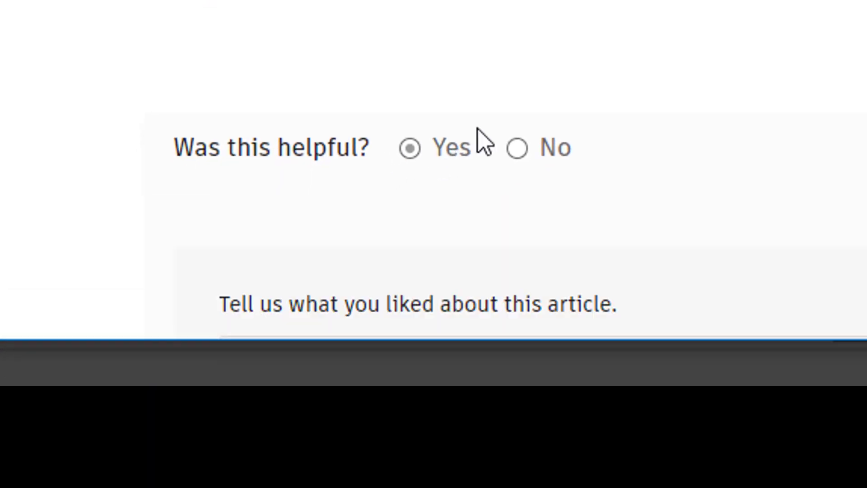